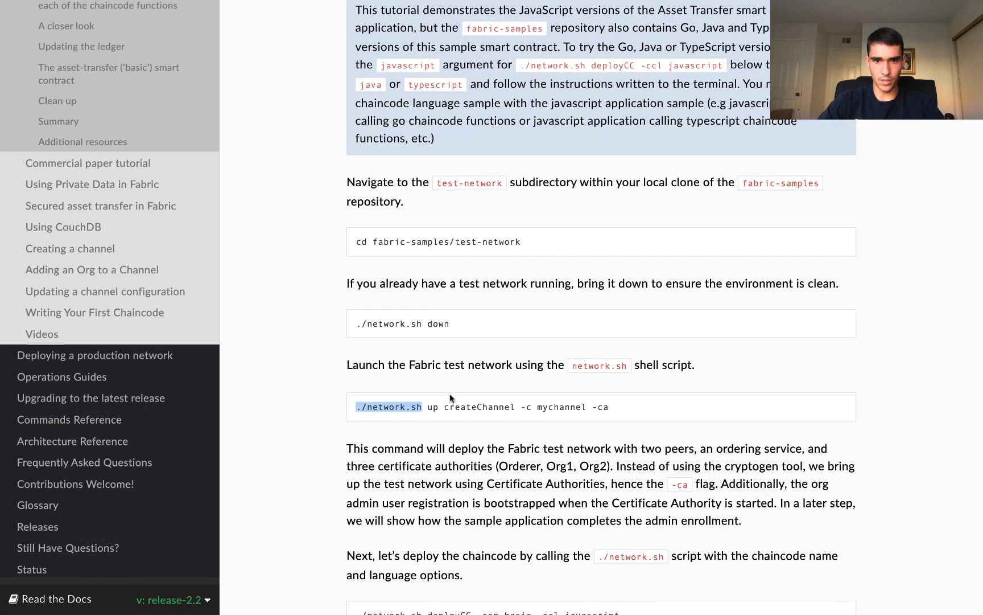
# - Select './network.sh up createChannel -c mychannel -ca' in the docs code block for copying
pyautogui.moveTo(355, 406); pyautogui.dragTo(608, 407)
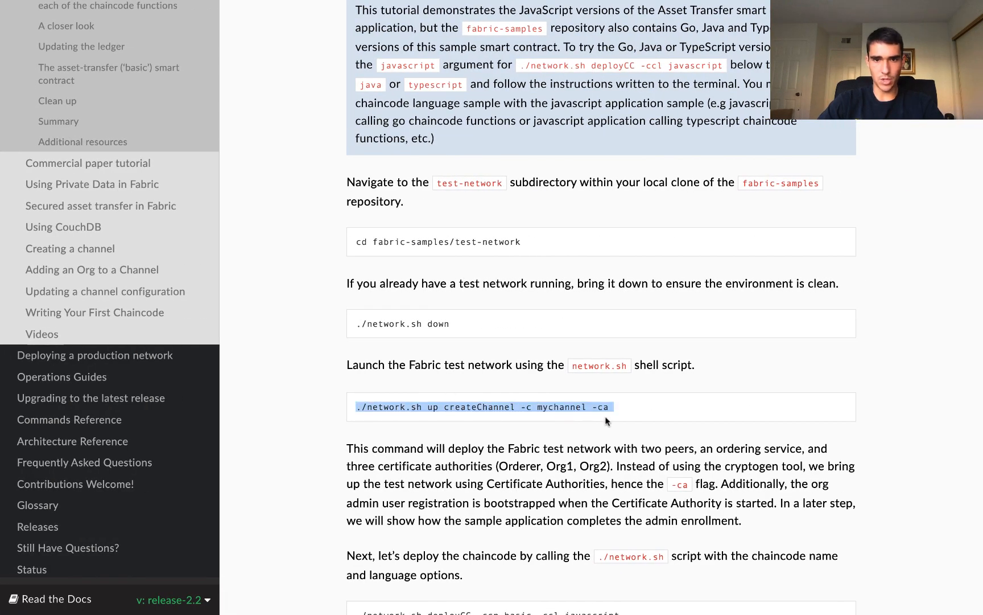
pyautogui.moveTo(554, 437)
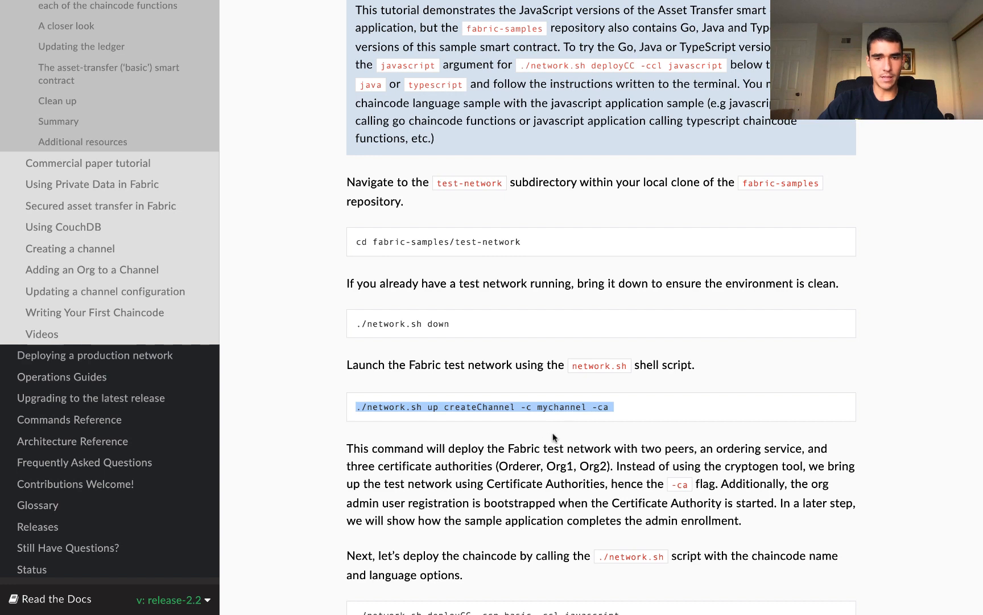
pyautogui.moveTo(604, 440)
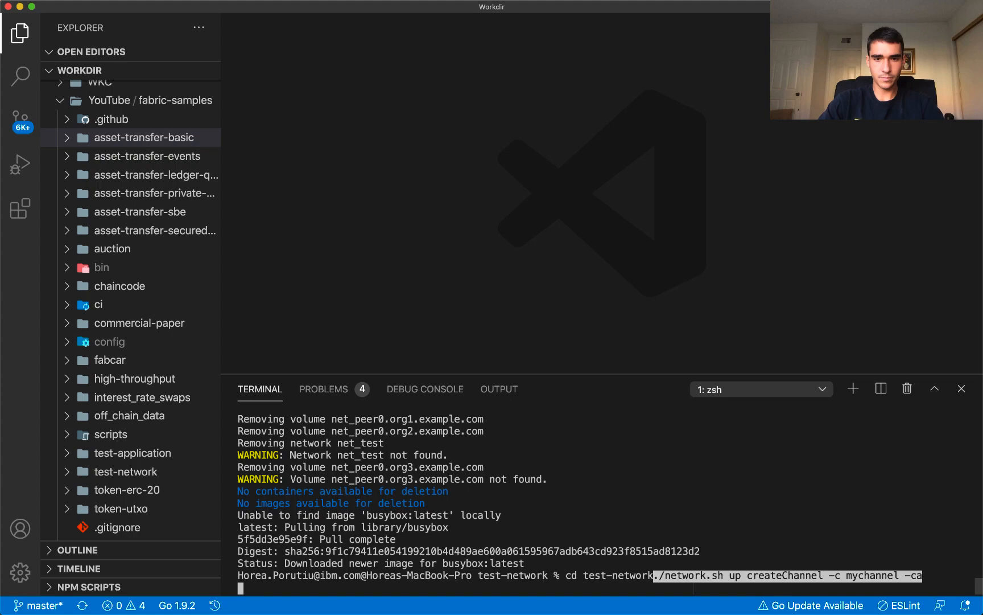
# - Run the test network startup command in the terminal so 'mychannel' is created and peers join
pyautogui.press('enter')
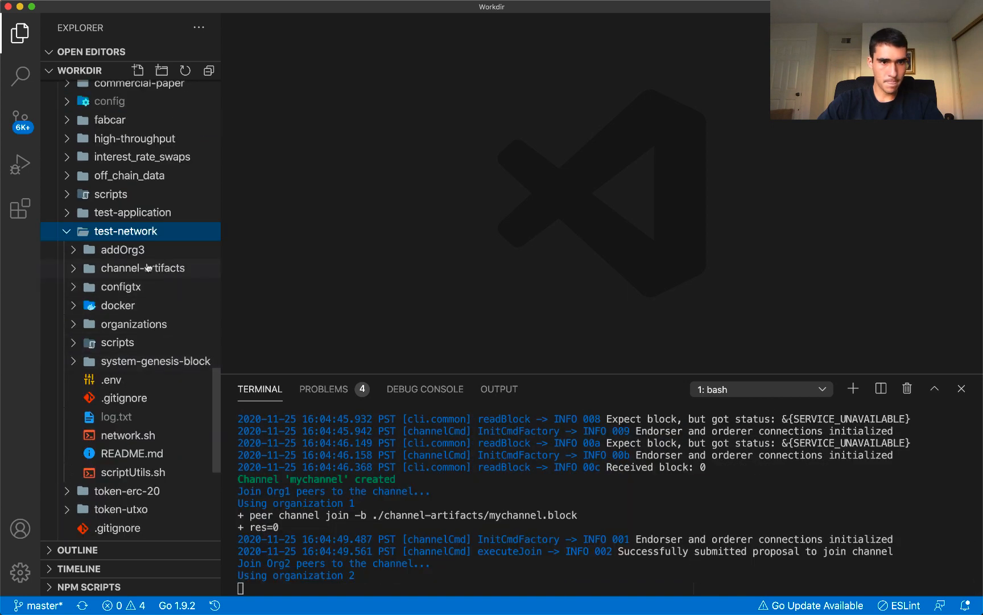
pyautogui.scroll(-3)
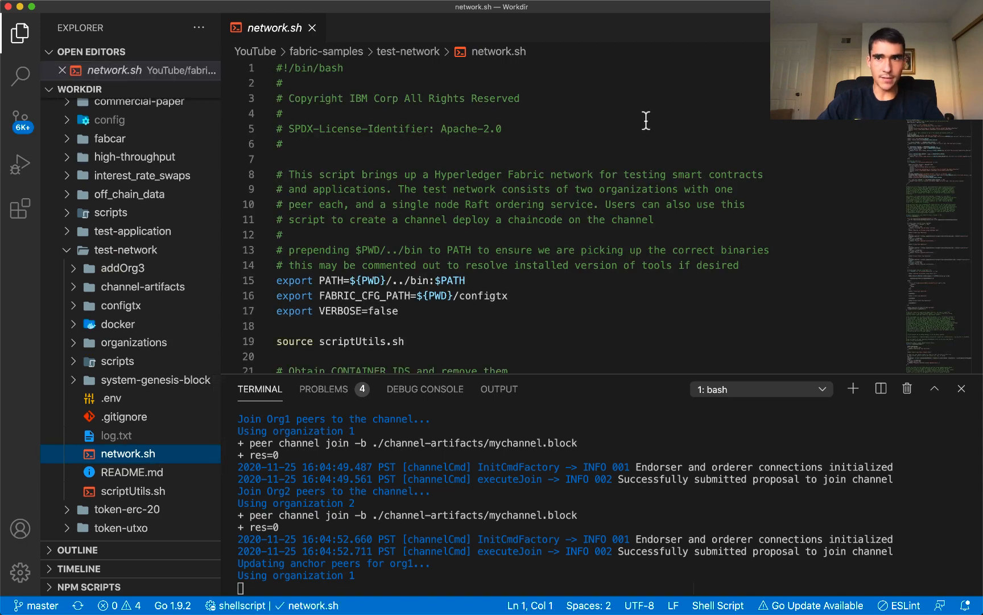
# - Scroll through network.sh to its end while the channel setup and anchor peer updates finish
pyautogui.scroll(-3)
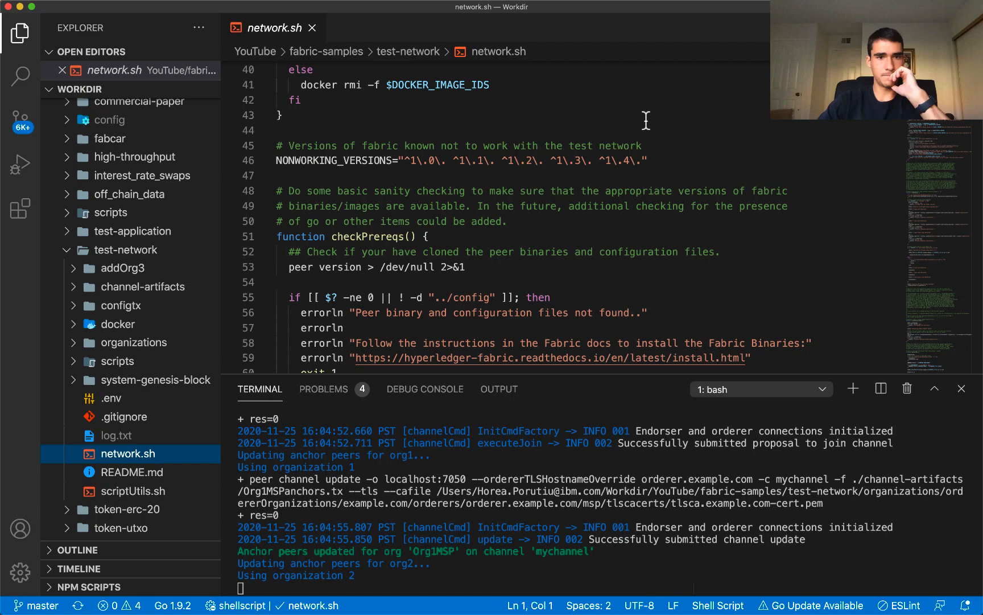
pyautogui.scroll(-3)
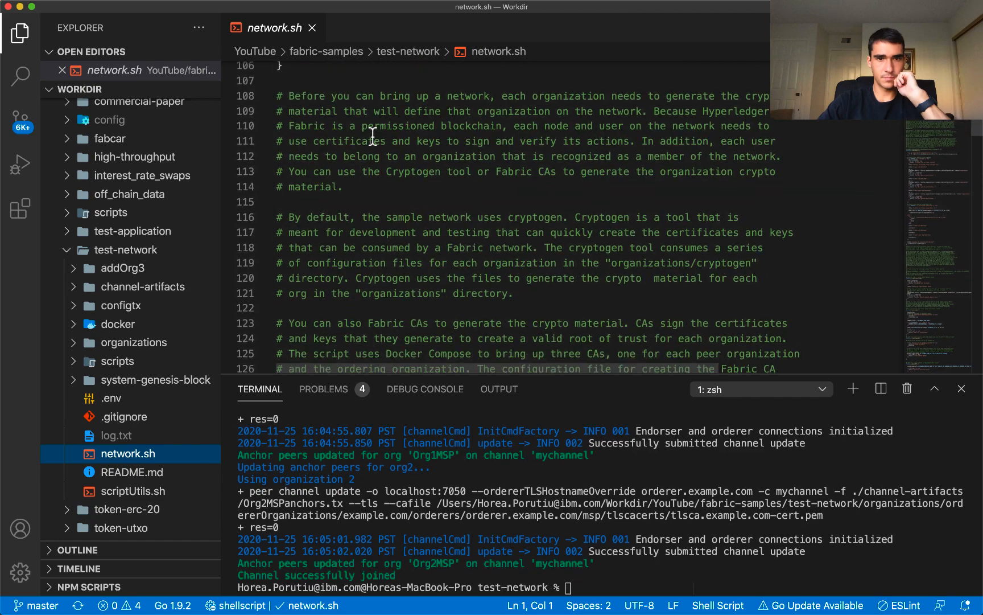
pyautogui.scroll(-3)
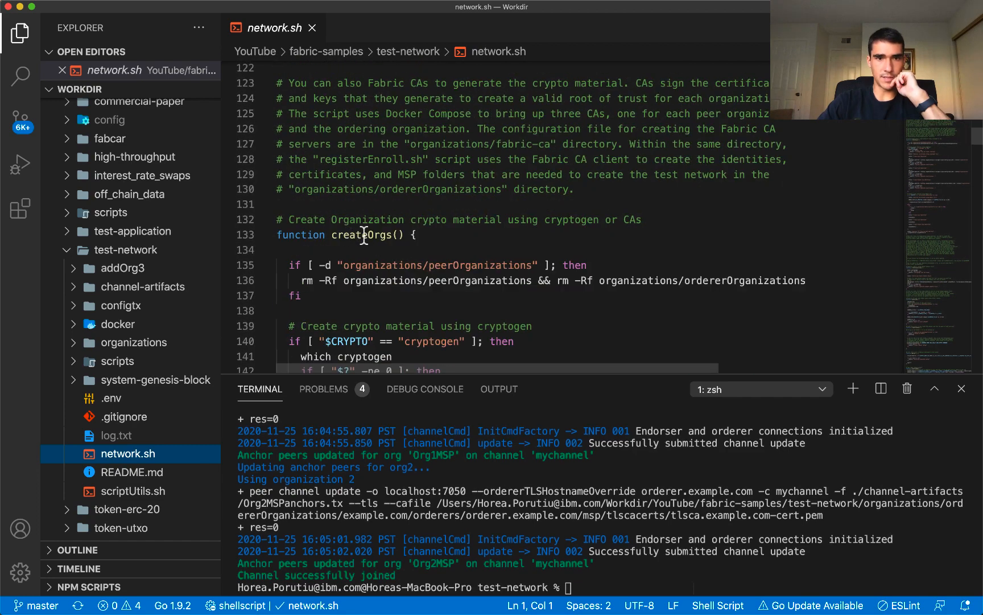
pyautogui.scroll(-3)
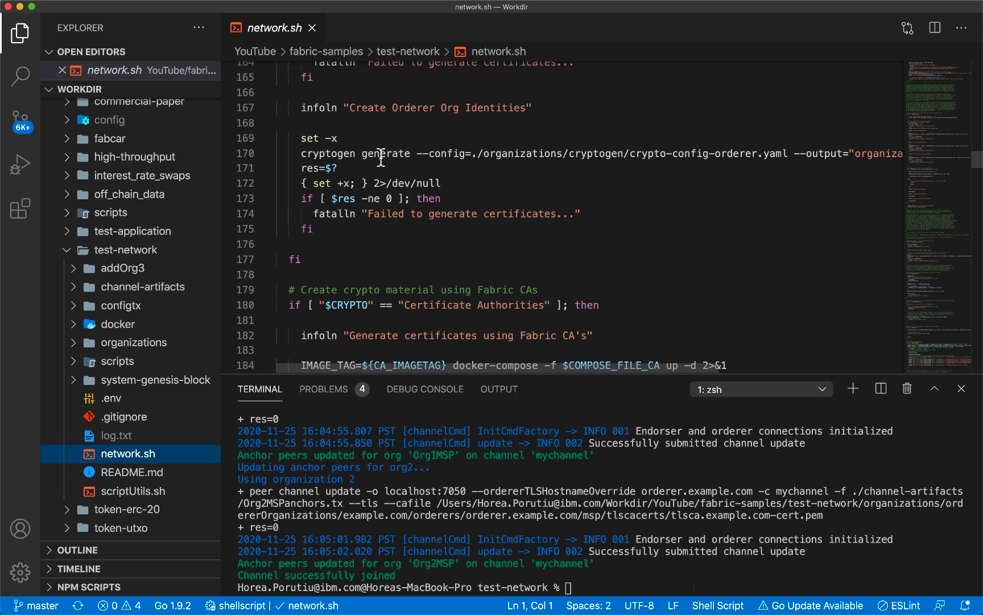
pyautogui.moveTo(597, 158)
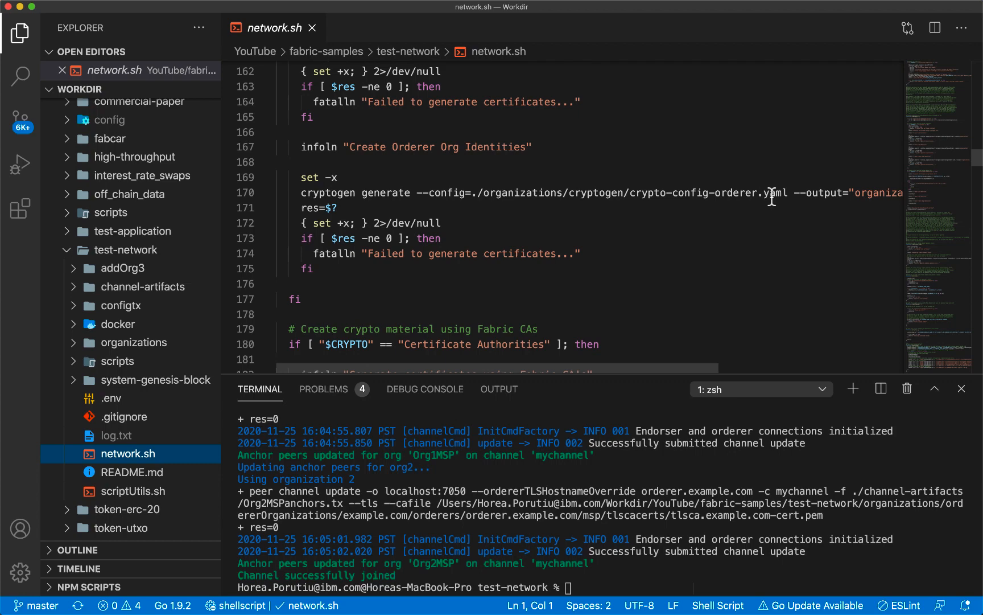
pyautogui.moveTo(711, 201)
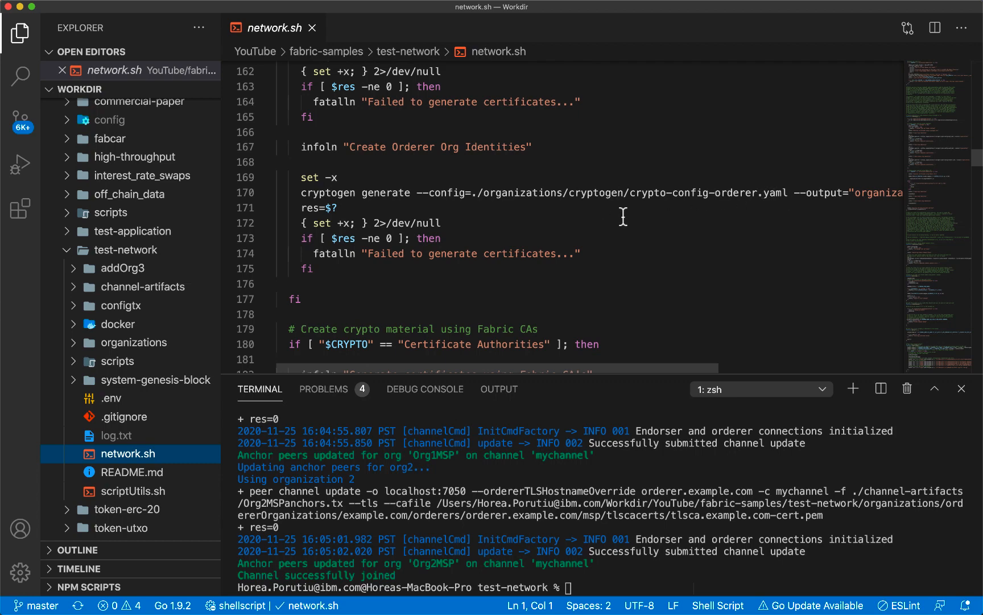
pyautogui.scroll(-3)
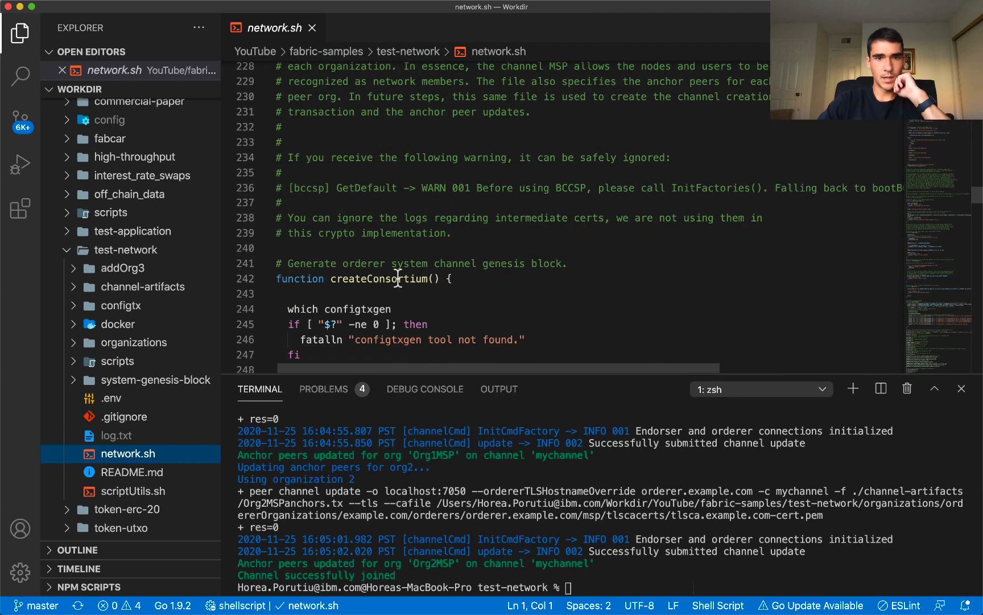
pyautogui.scroll(-3)
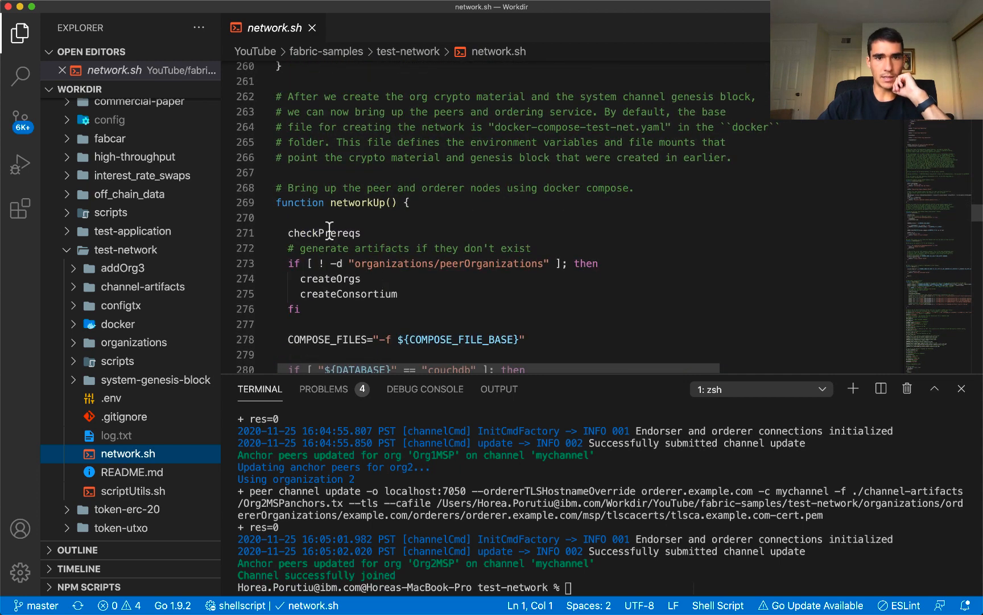
pyautogui.moveTo(403, 263)
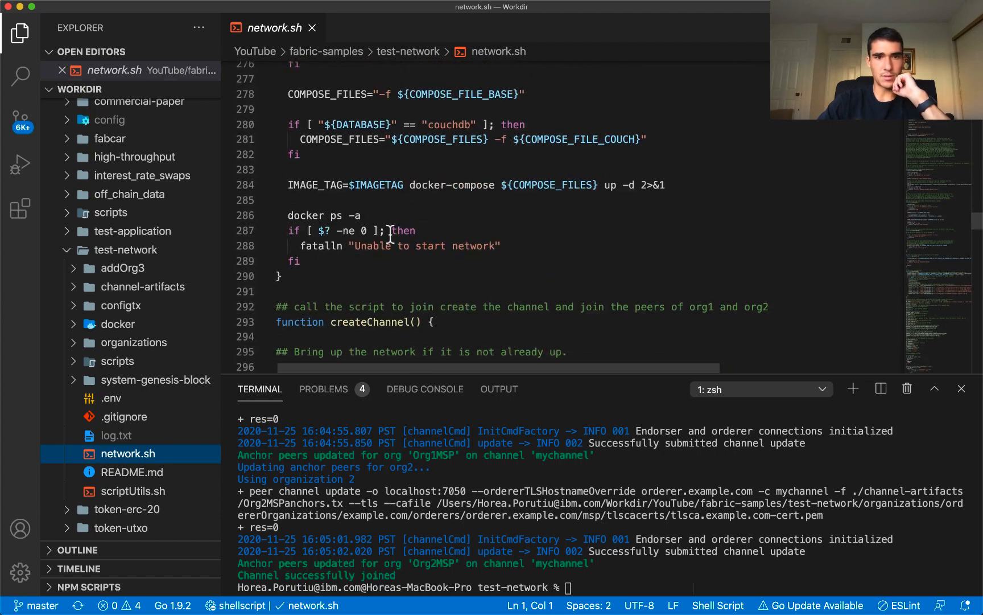
pyautogui.scroll(-3)
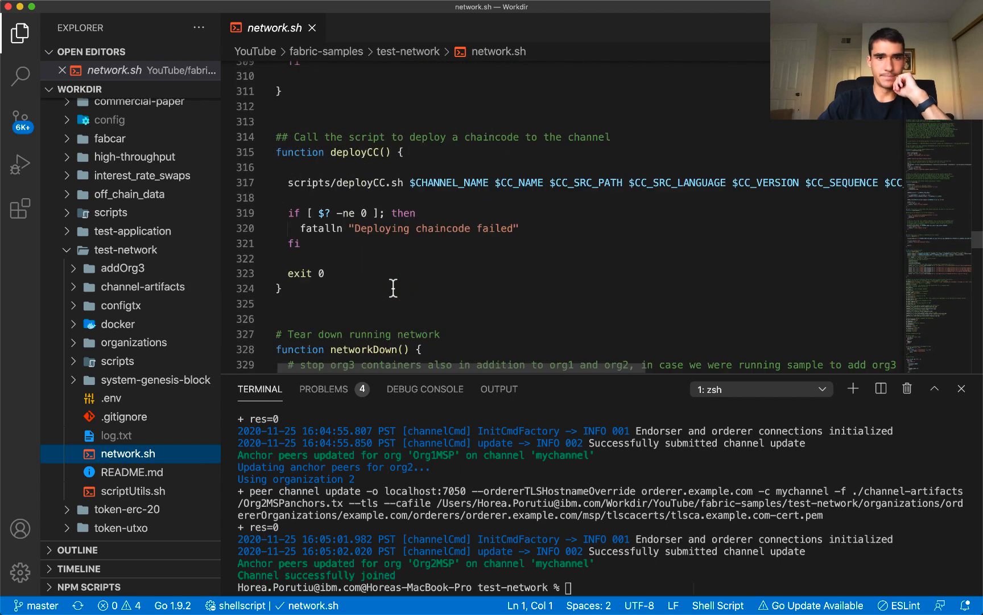
pyautogui.scroll(-3)
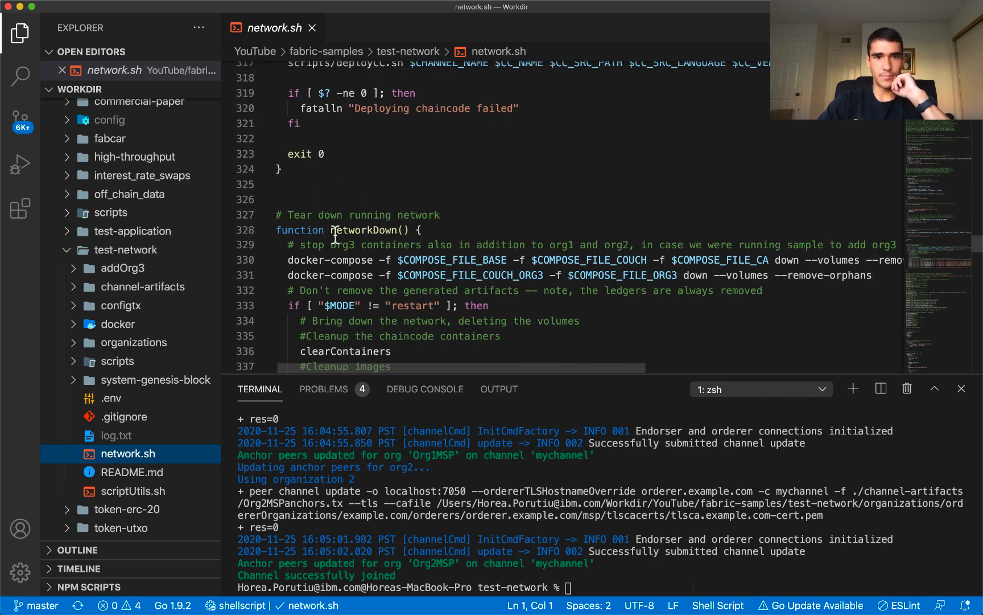
pyautogui.scroll(-3)
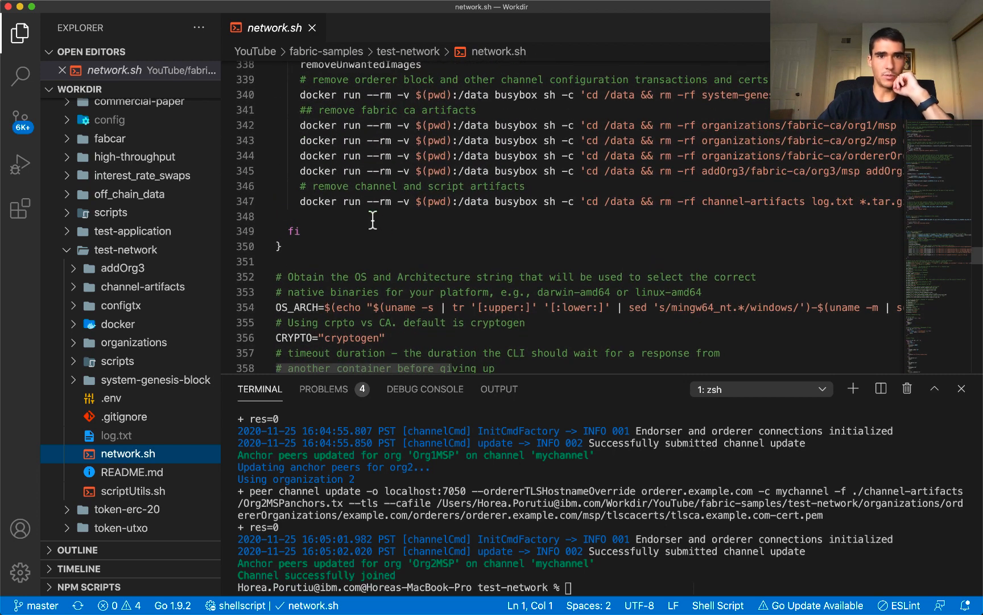
pyautogui.scroll(-3)
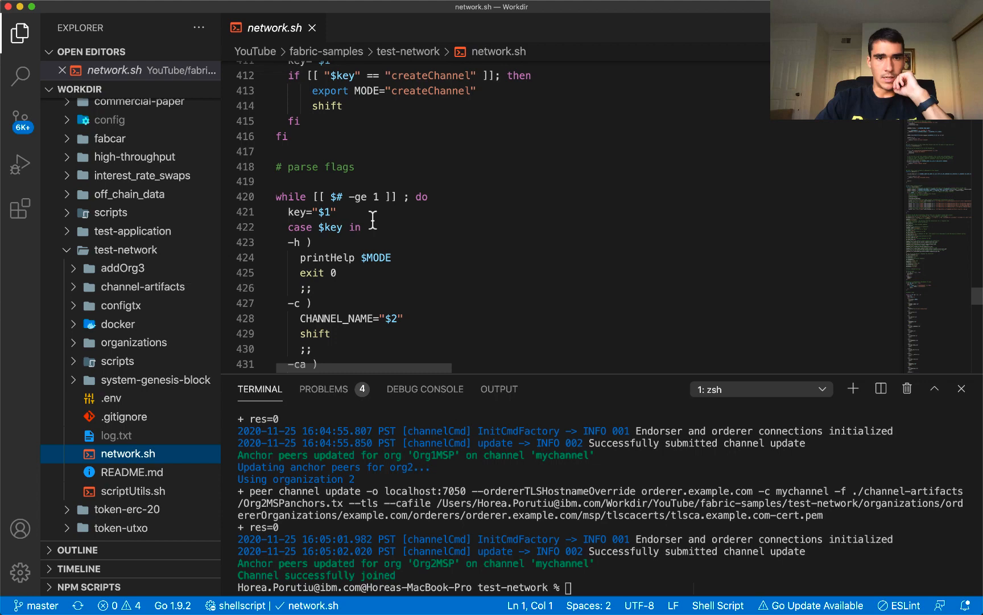
pyautogui.scroll(-3)
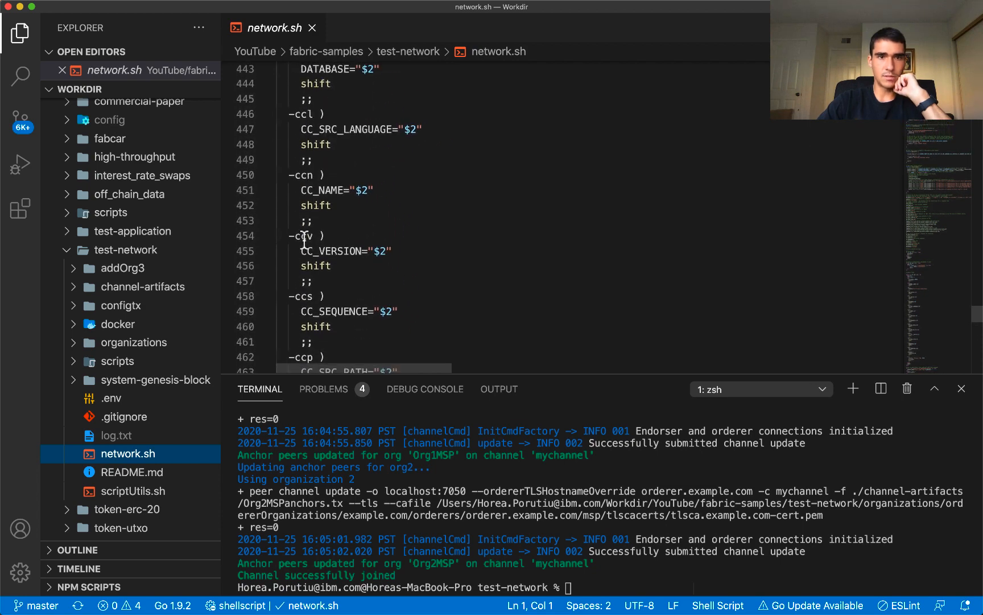
pyautogui.scroll(-3)
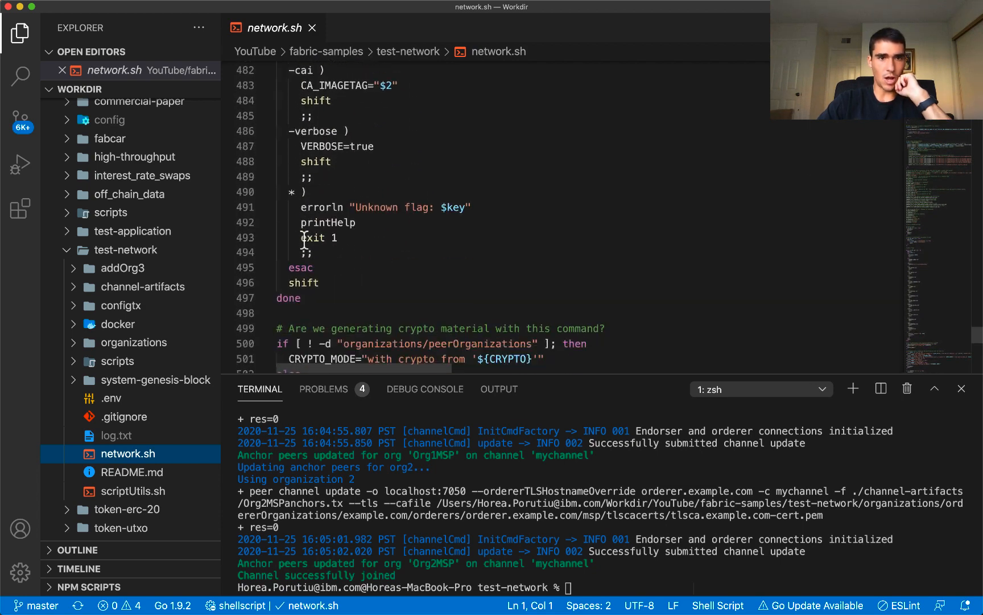
pyautogui.scroll(-3)
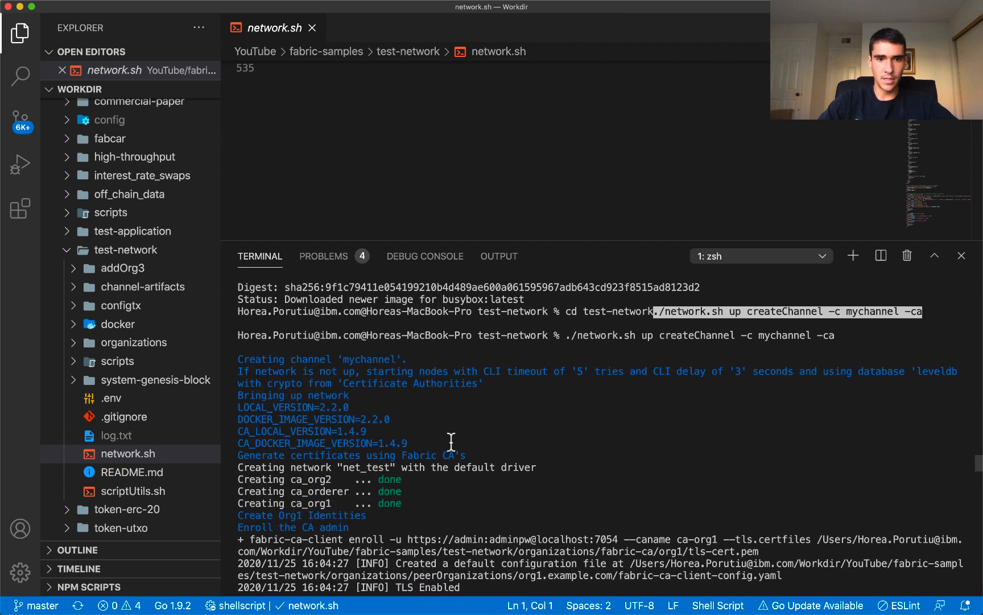
pyautogui.scroll(-3)
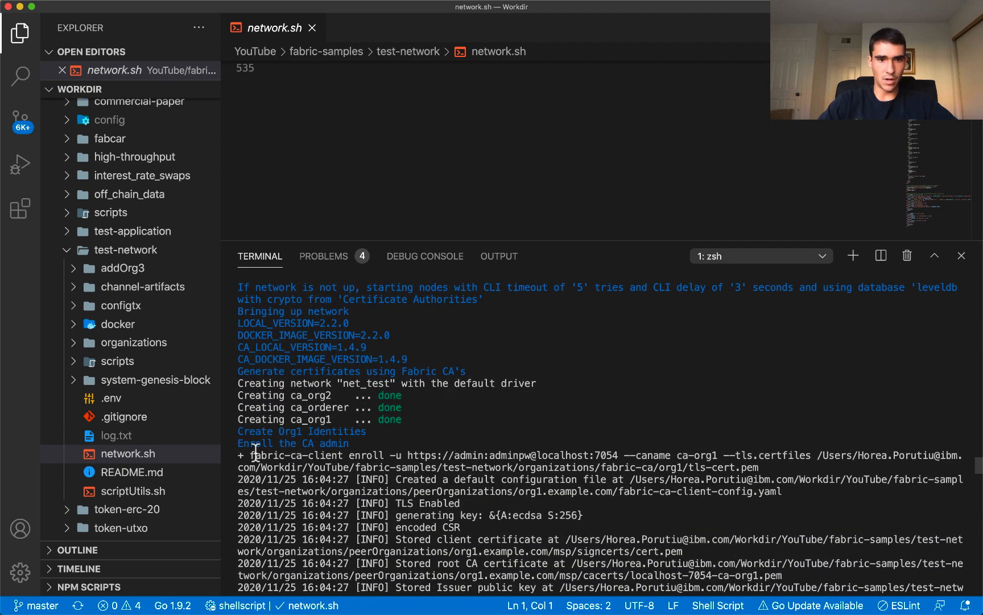
pyautogui.doubleClick(297, 454)
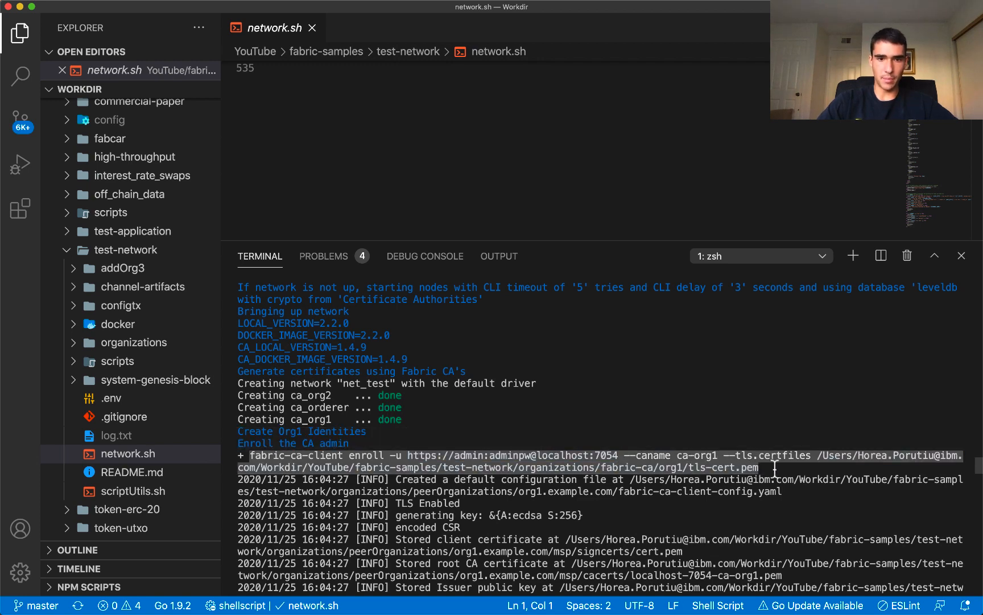
pyautogui.scroll(-3)
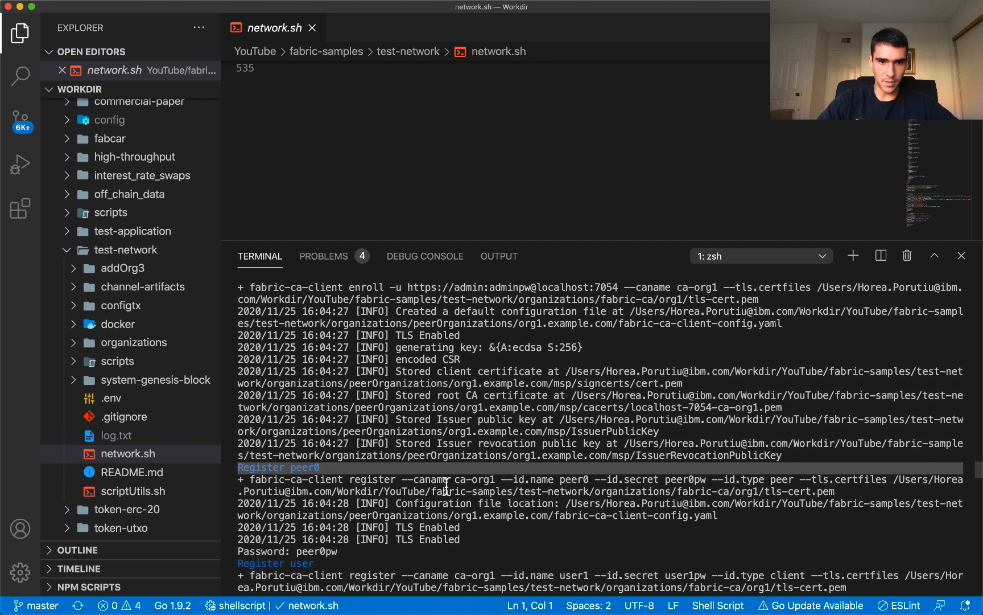
pyautogui.scroll(-3)
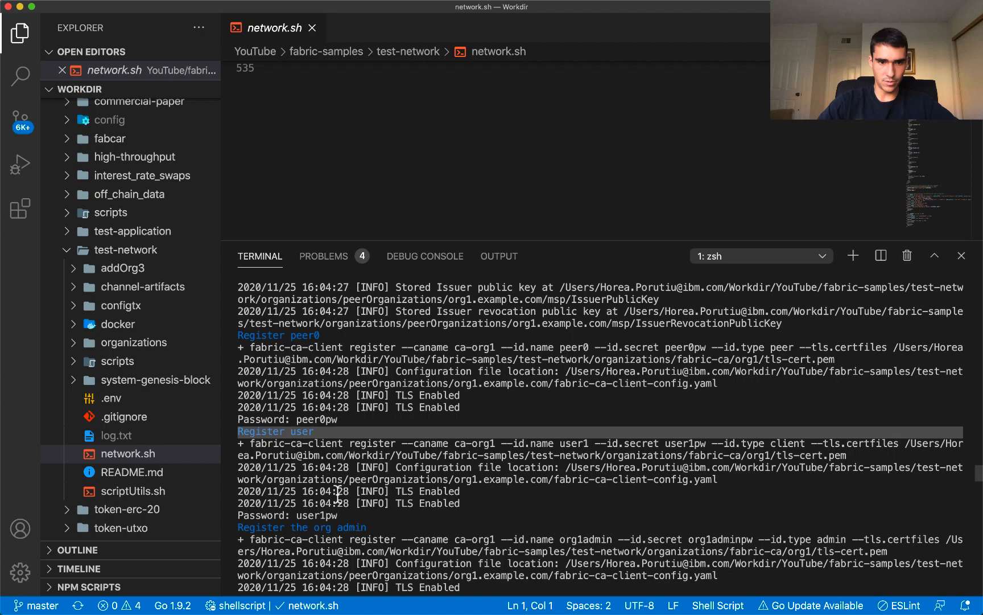
pyautogui.scroll(-3)
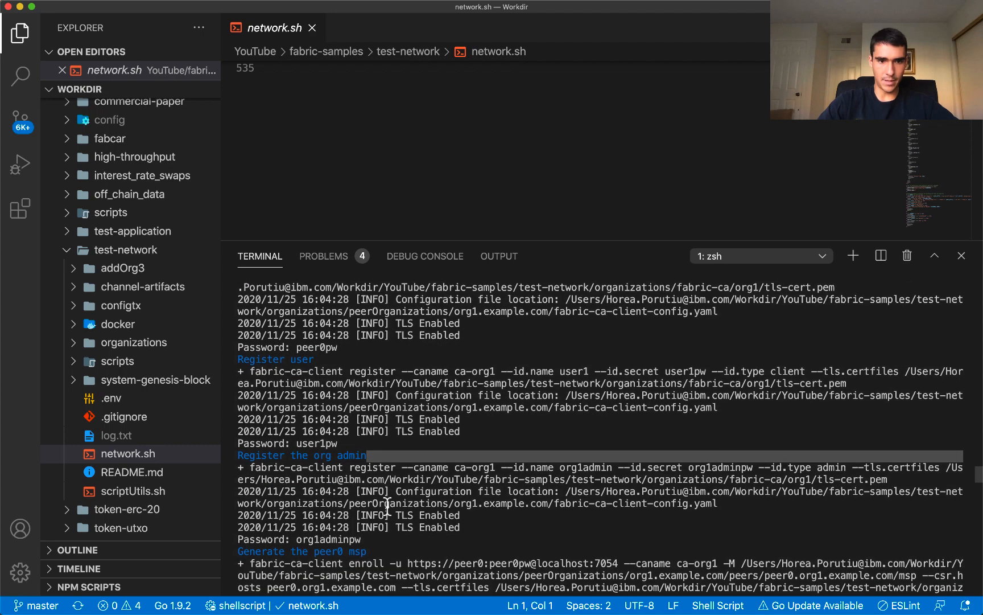
pyautogui.scroll(-3)
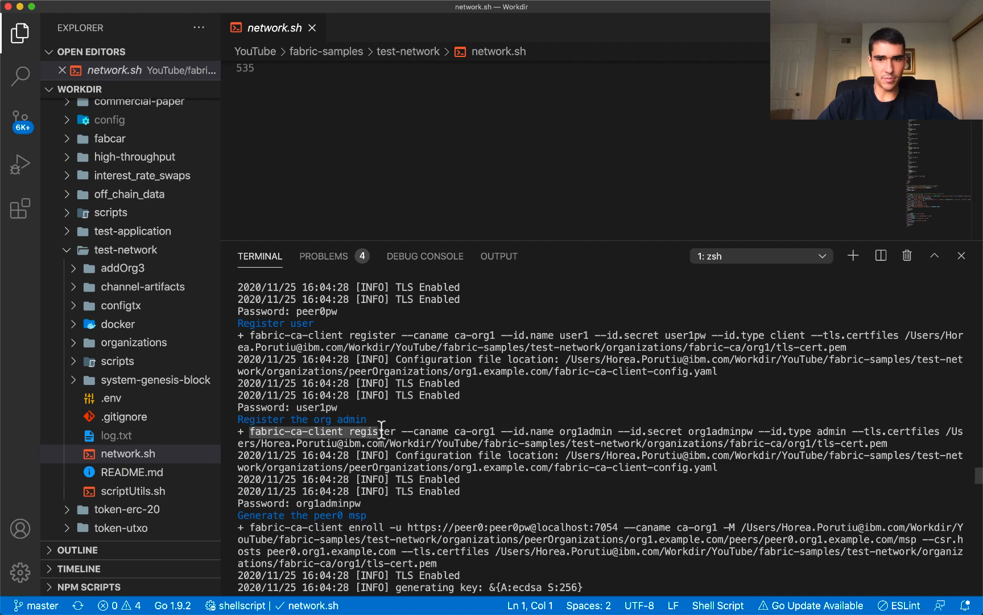
pyautogui.scroll(-3)
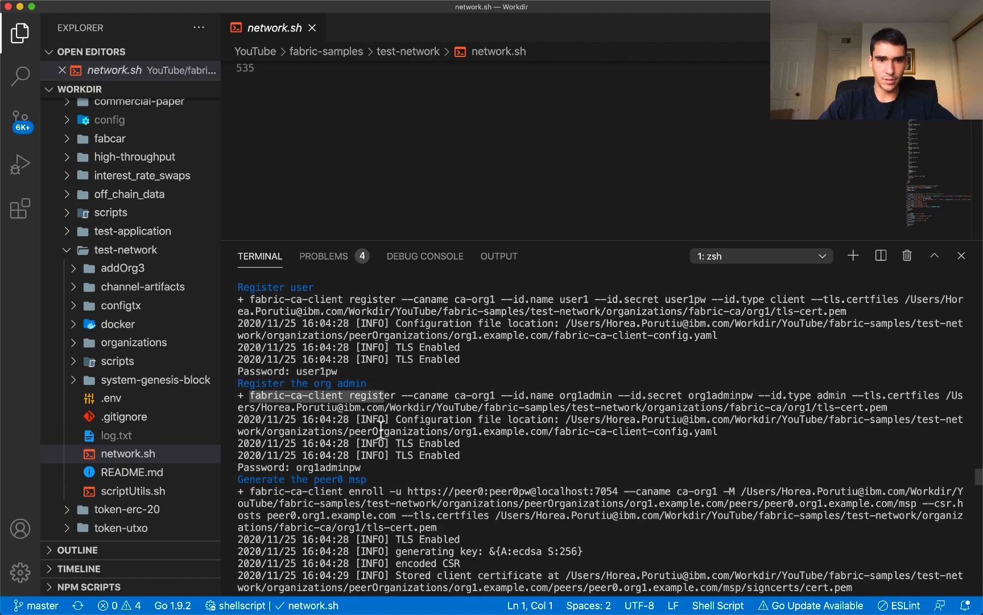
pyautogui.scroll(-3)
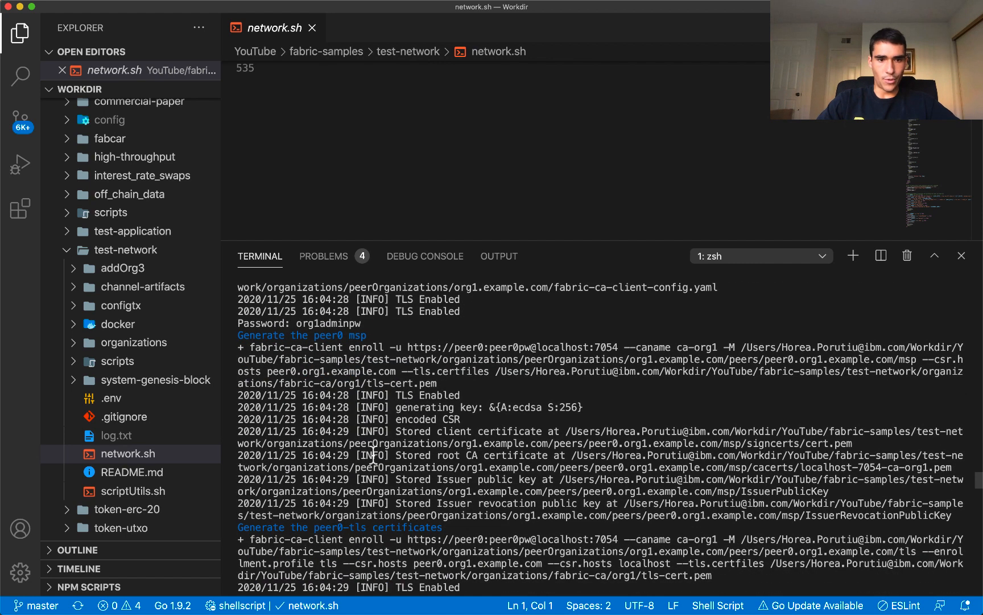
pyautogui.scroll(-3)
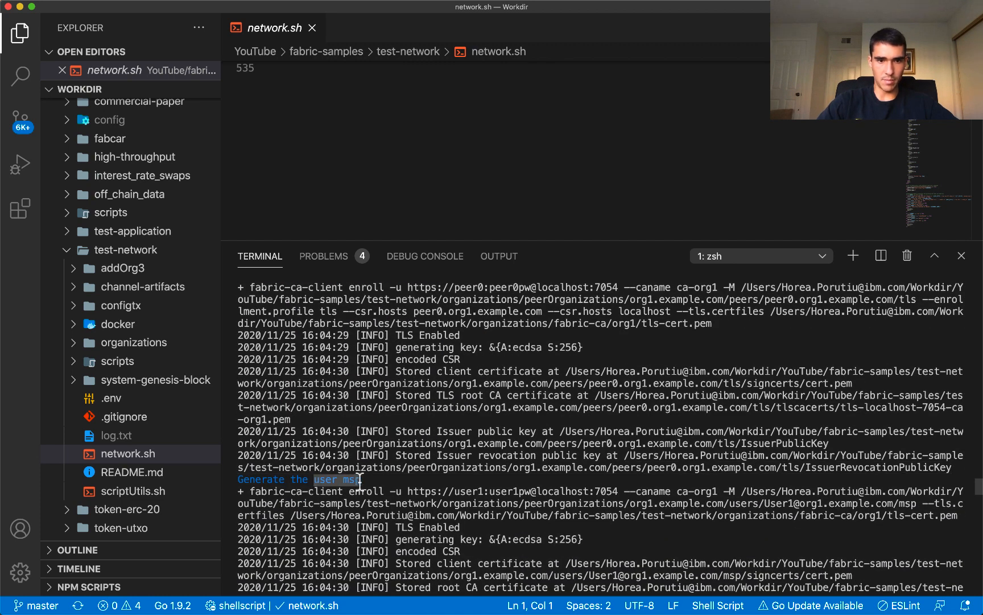
pyautogui.scroll(-3)
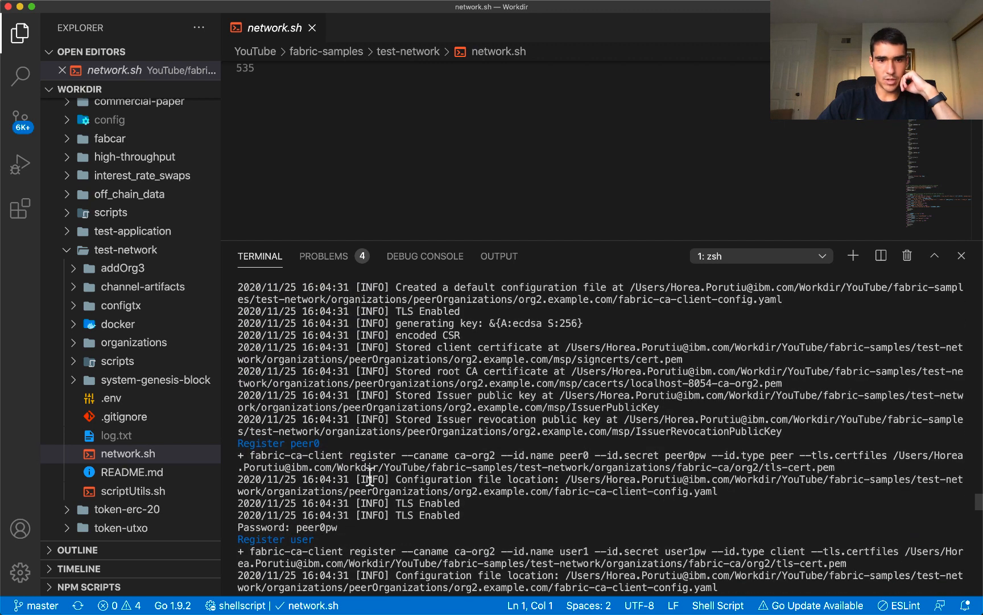
pyautogui.scroll(-3)
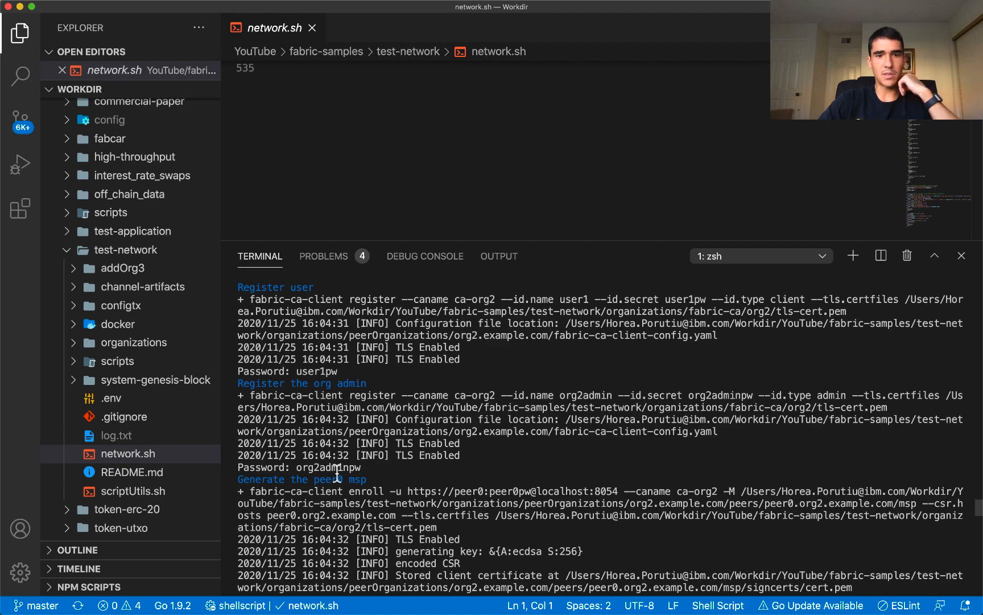
pyautogui.scroll(-3)
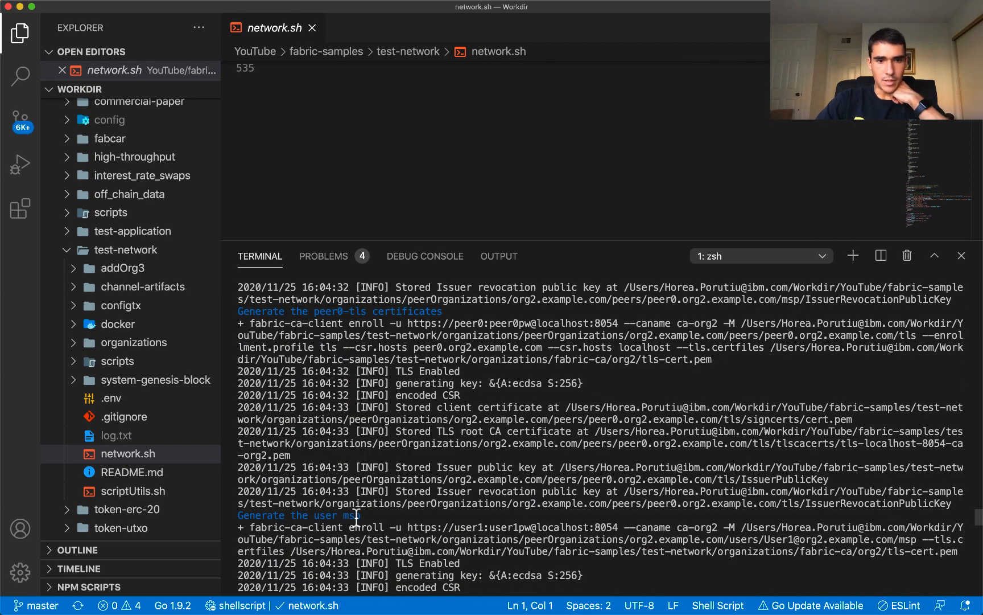
pyautogui.scroll(-3)
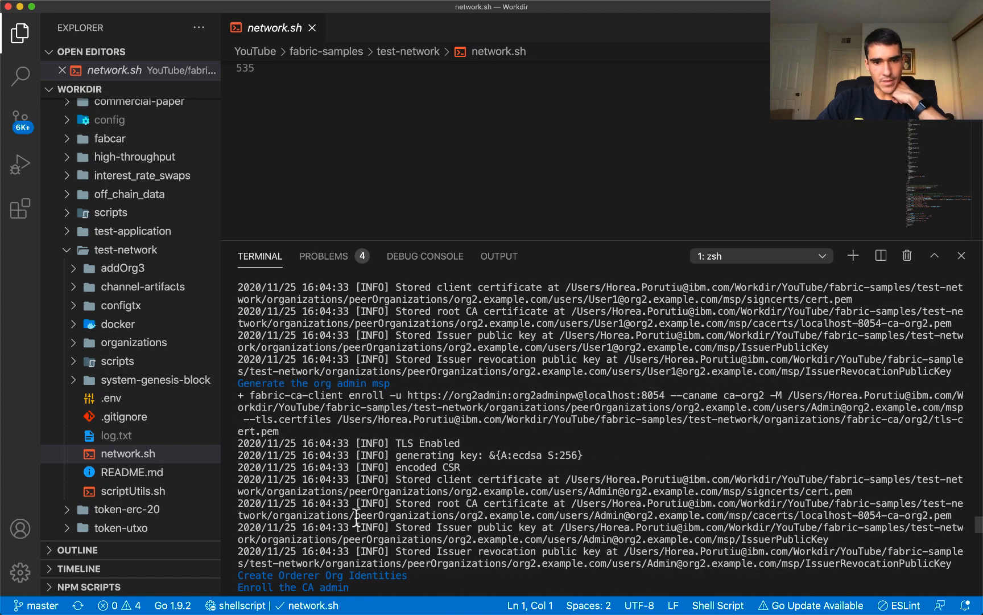
pyautogui.scroll(-3)
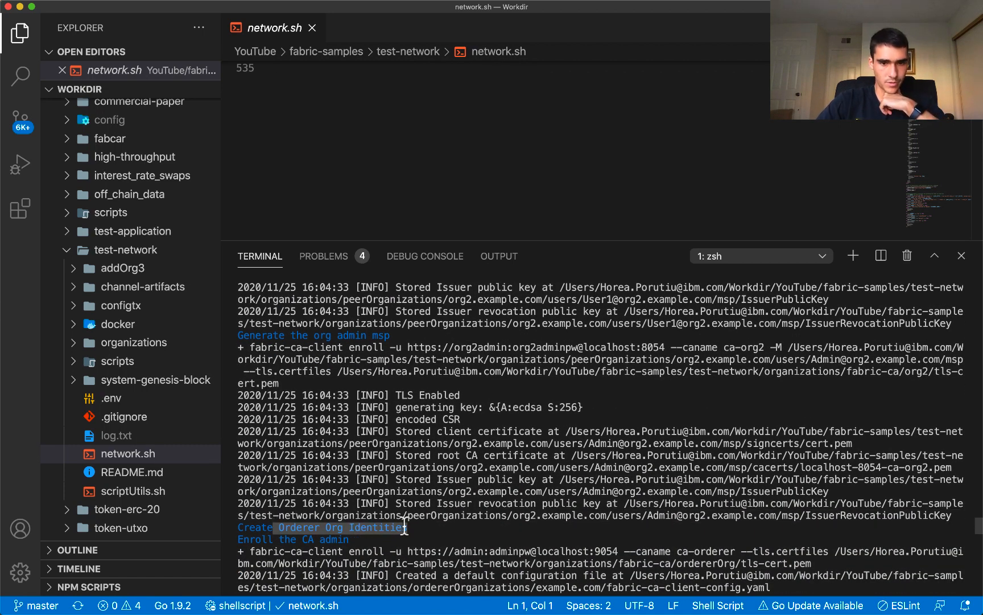
pyautogui.scroll(-3)
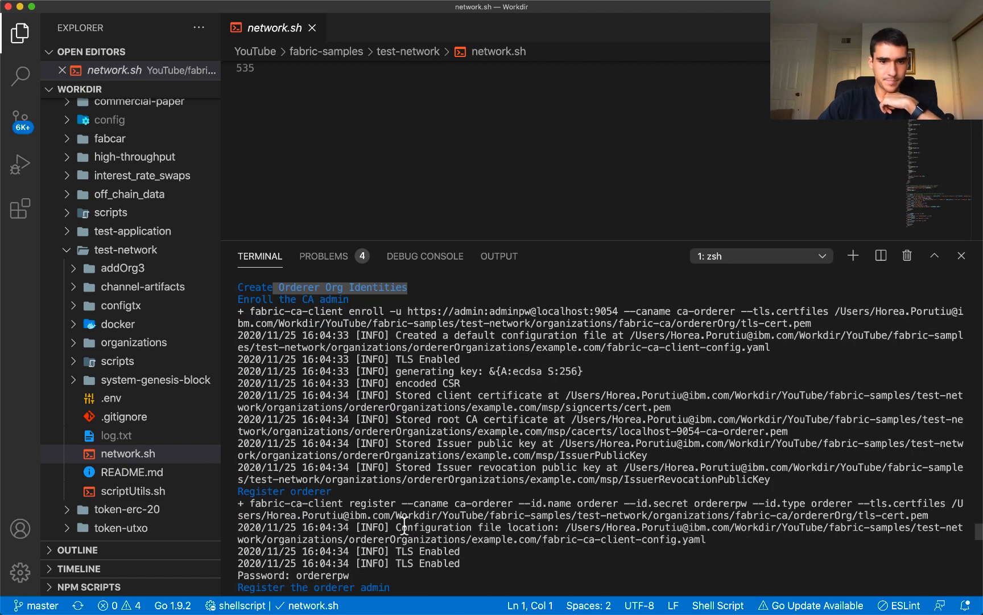
pyautogui.scroll(-3)
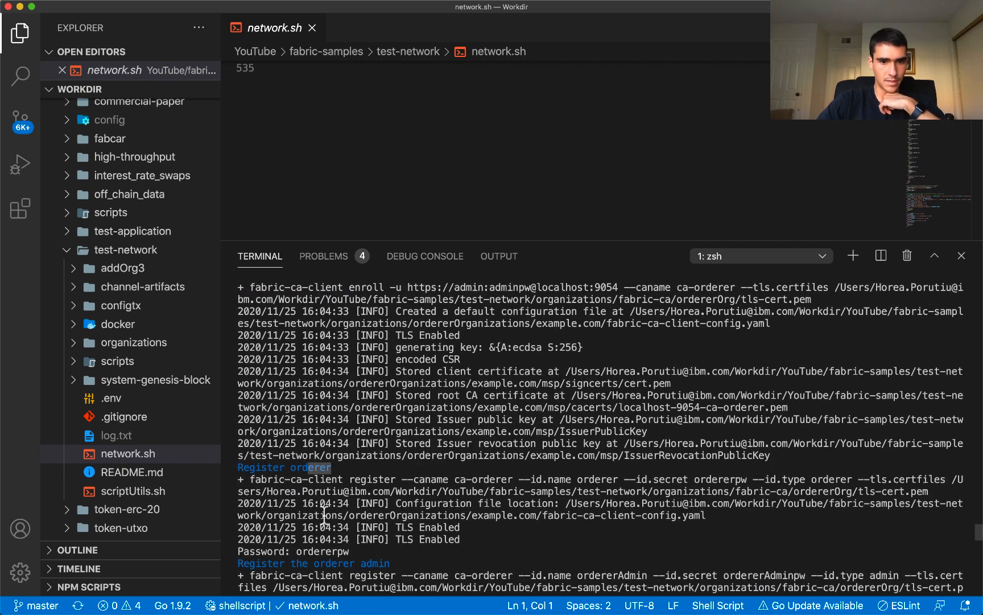
pyautogui.scroll(-3)
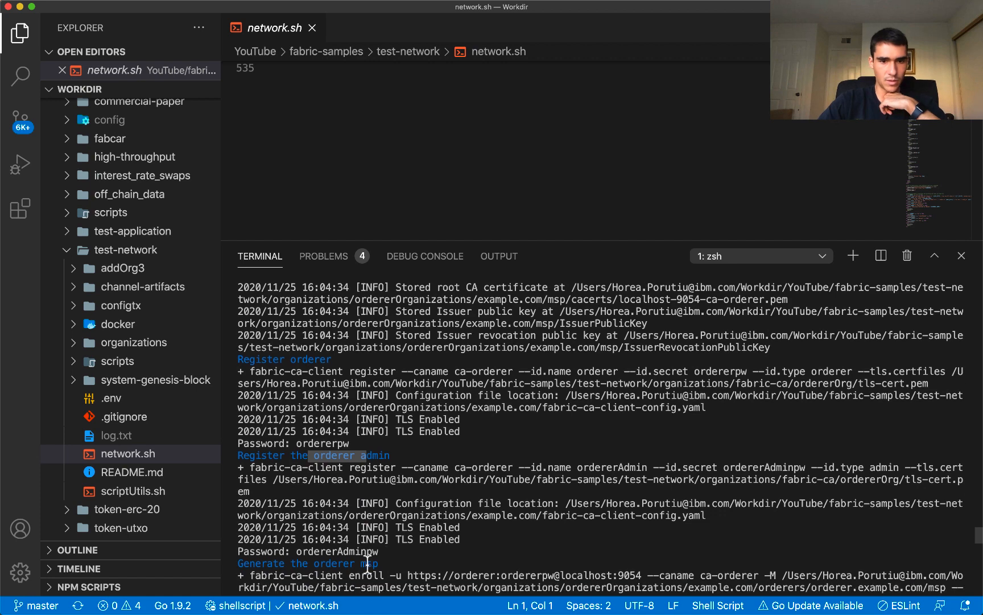
pyautogui.scroll(-3)
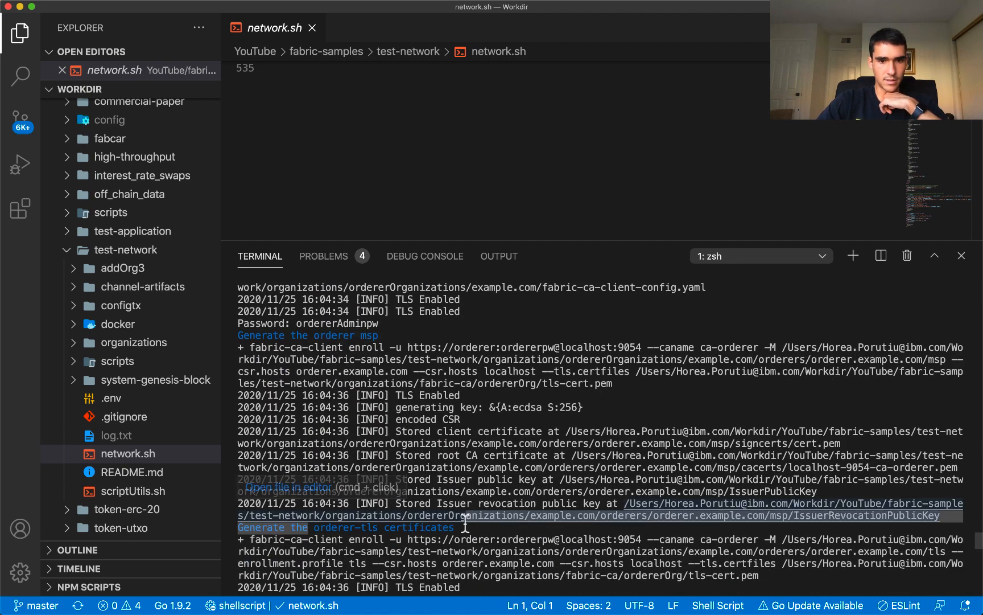
pyautogui.scroll(-3)
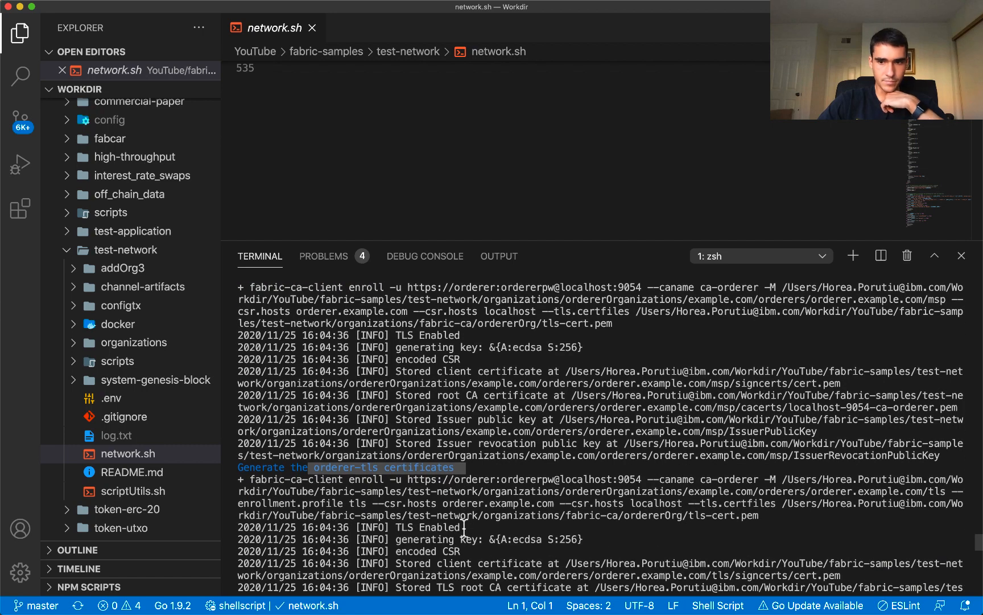
pyautogui.scroll(-3)
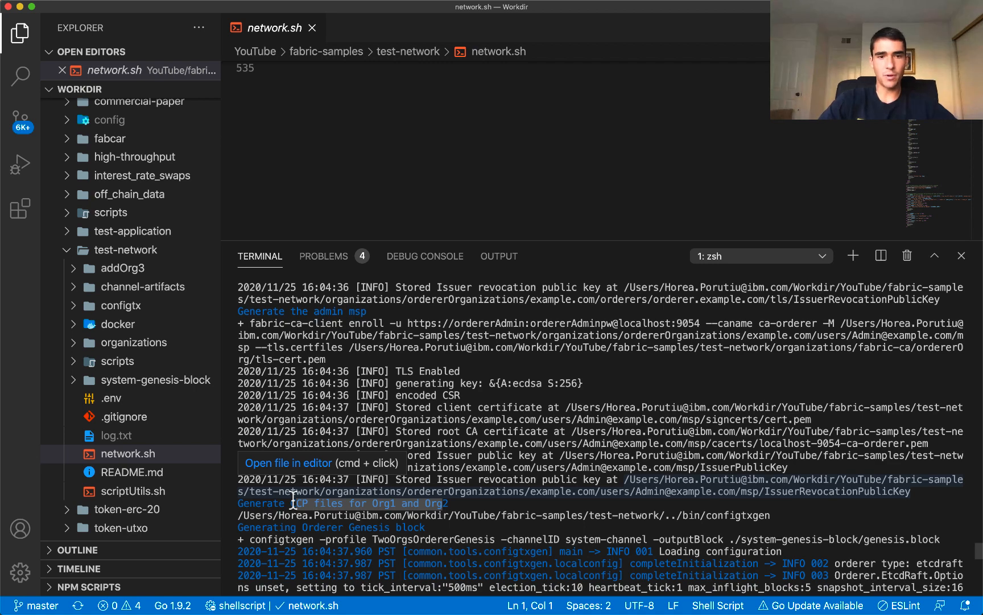
pyautogui.scroll(-3)
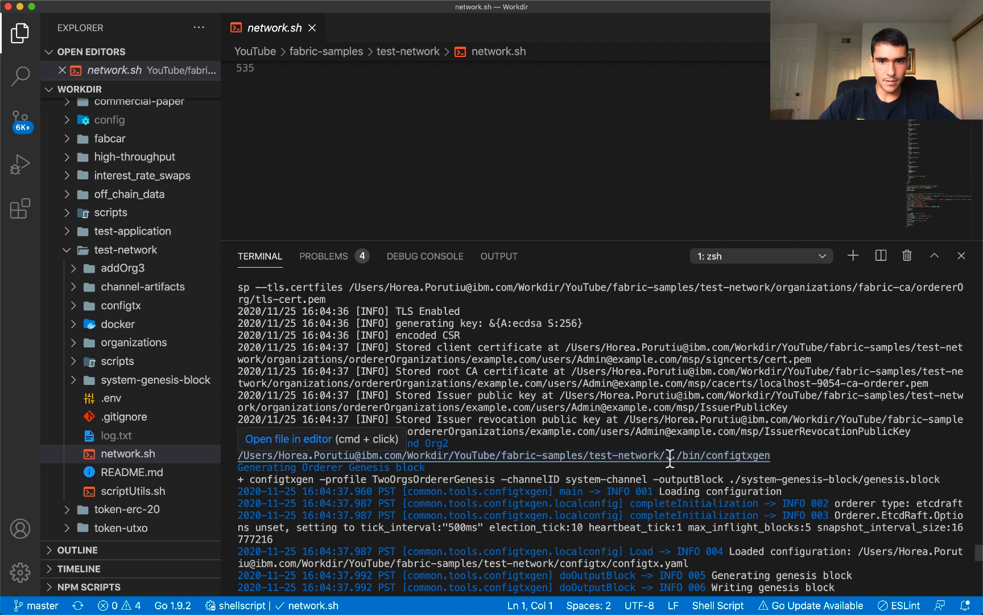
pyautogui.moveTo(759, 454)
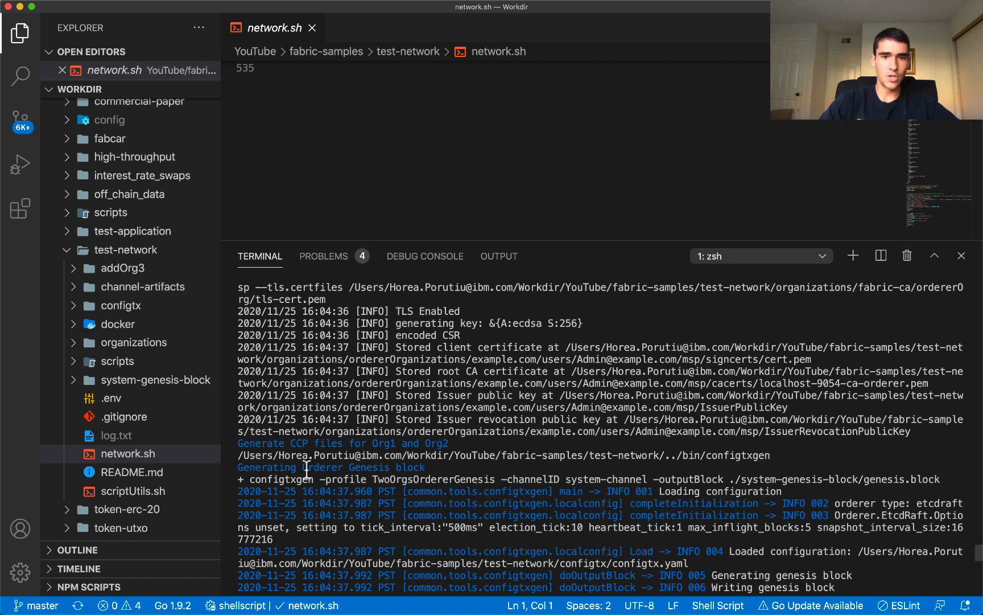
pyautogui.doubleClick(357, 468)
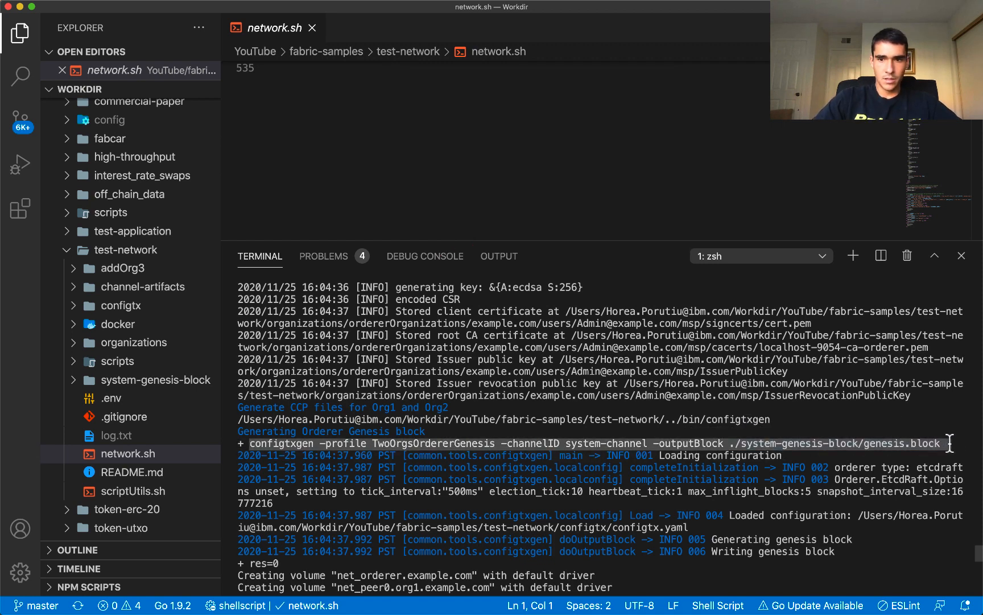
pyautogui.scroll(-3)
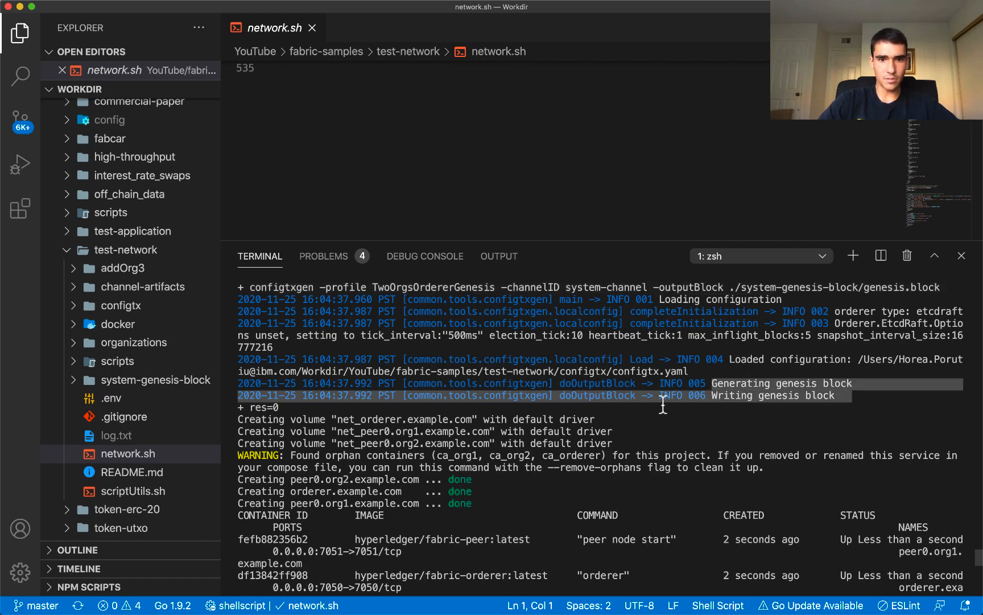
pyautogui.scroll(-3)
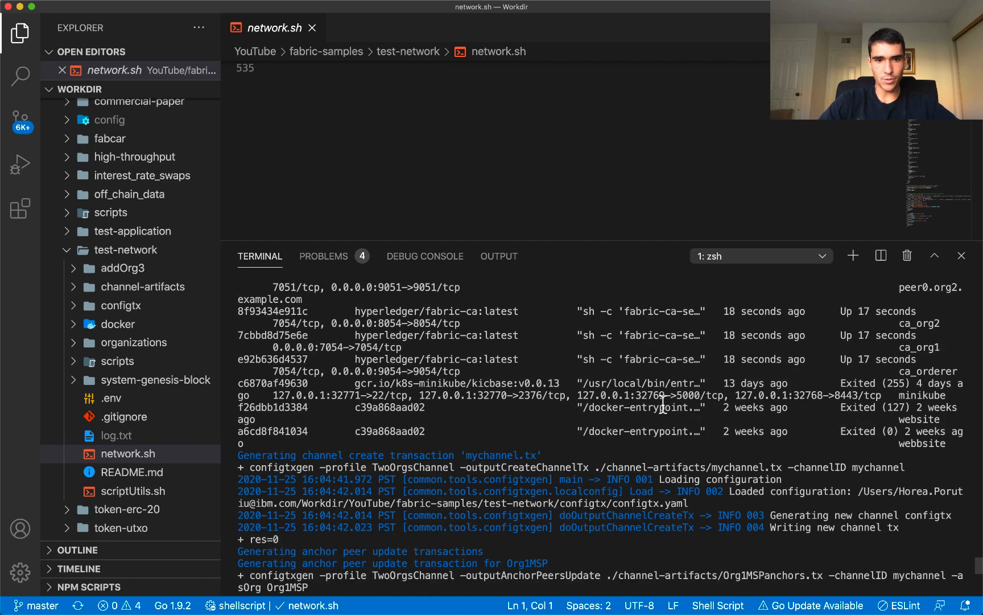
pyautogui.scroll(-3)
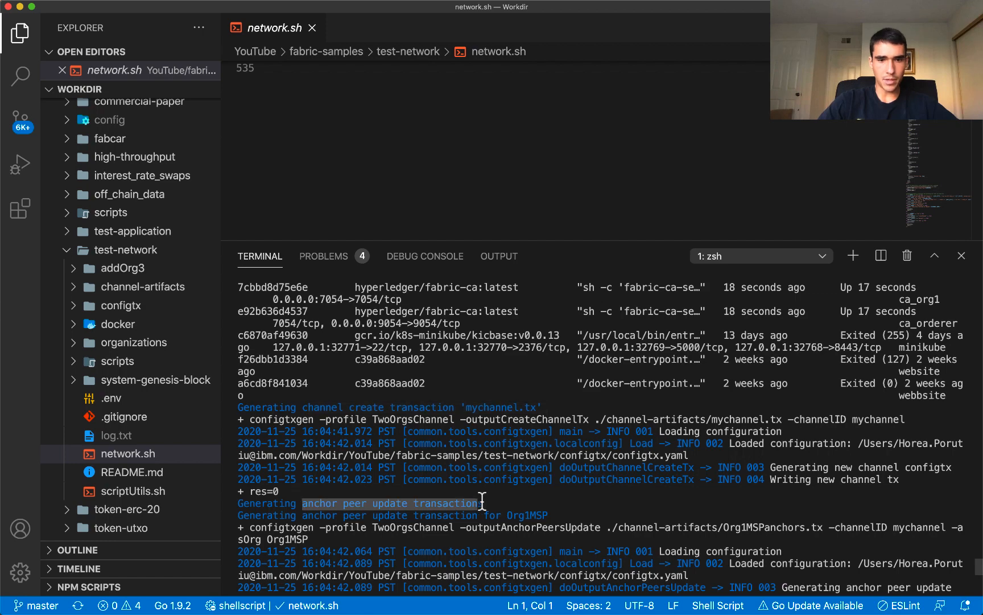
pyautogui.scroll(-3)
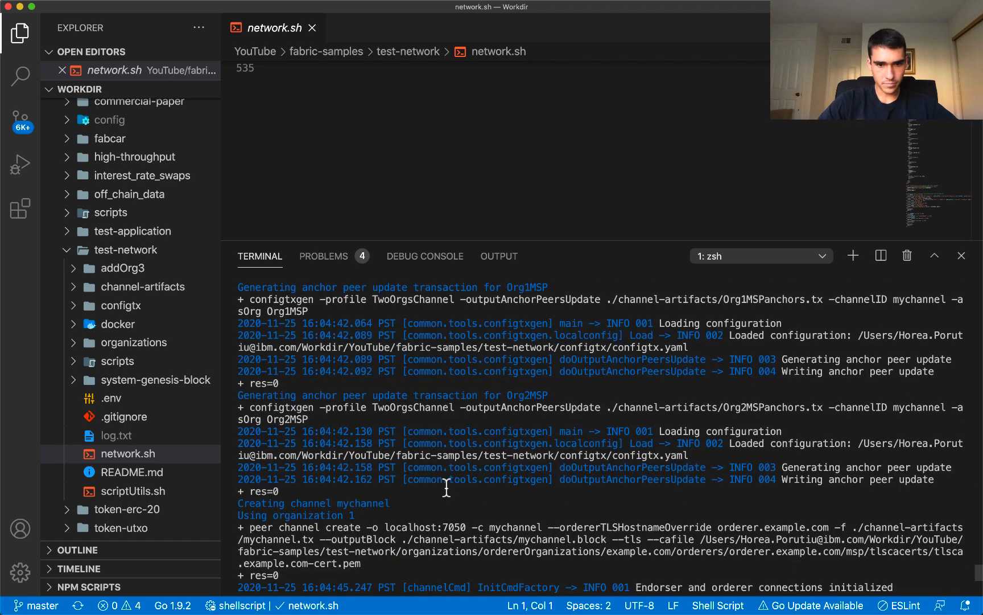
pyautogui.scroll(-3)
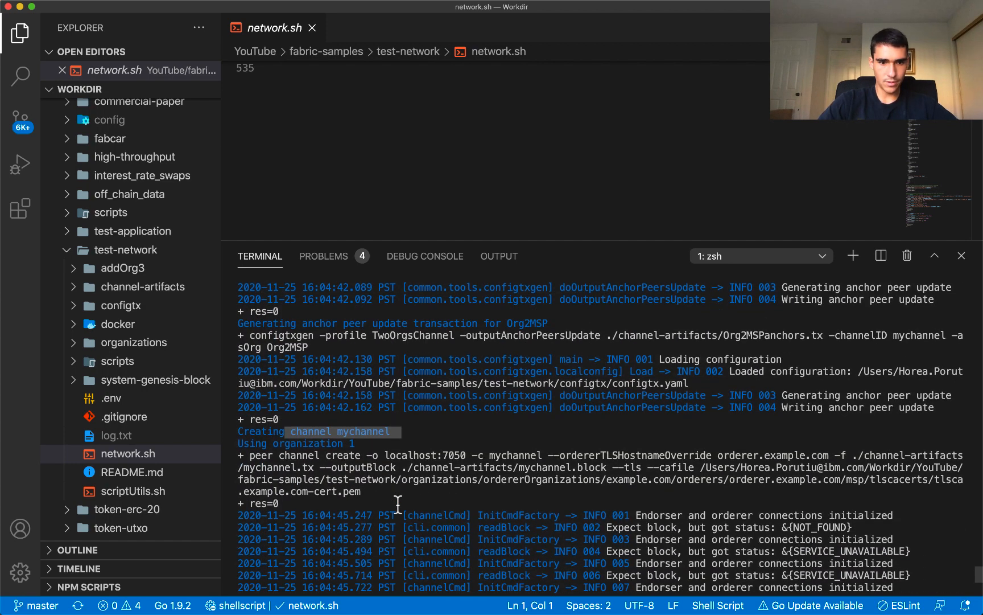
pyautogui.scroll(-3)
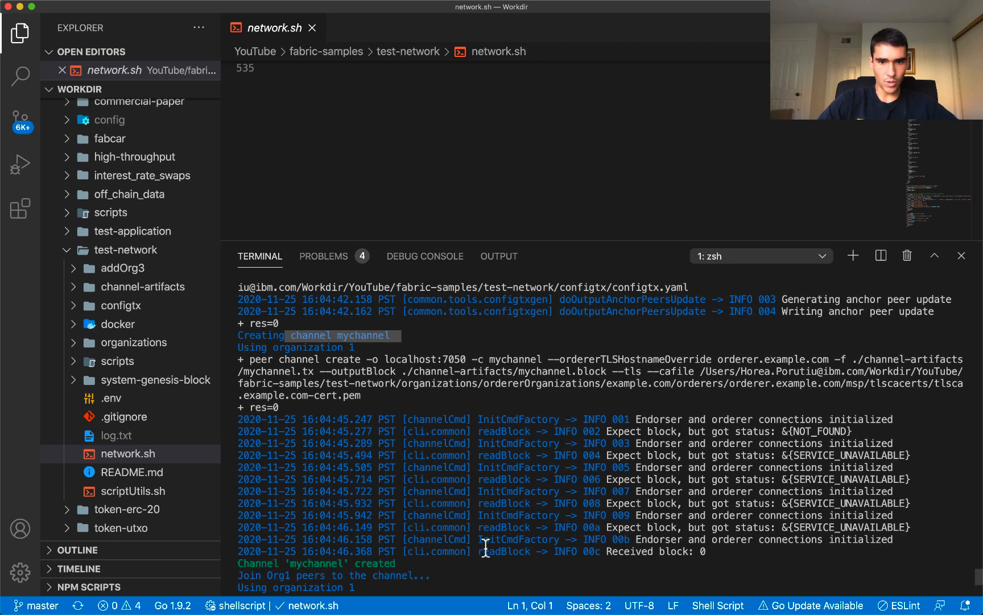
pyautogui.scroll(-3)
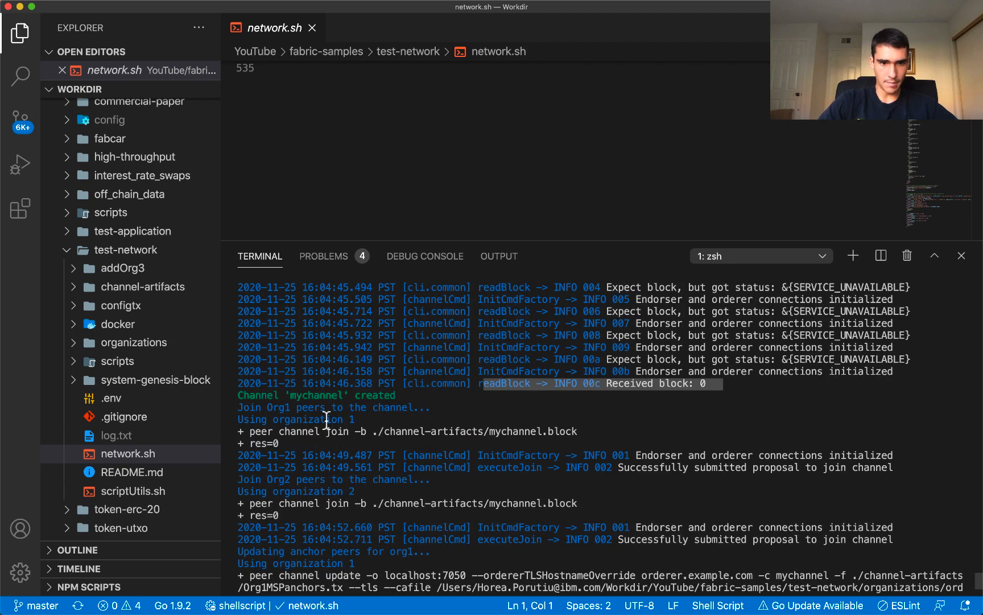
pyautogui.scroll(-3)
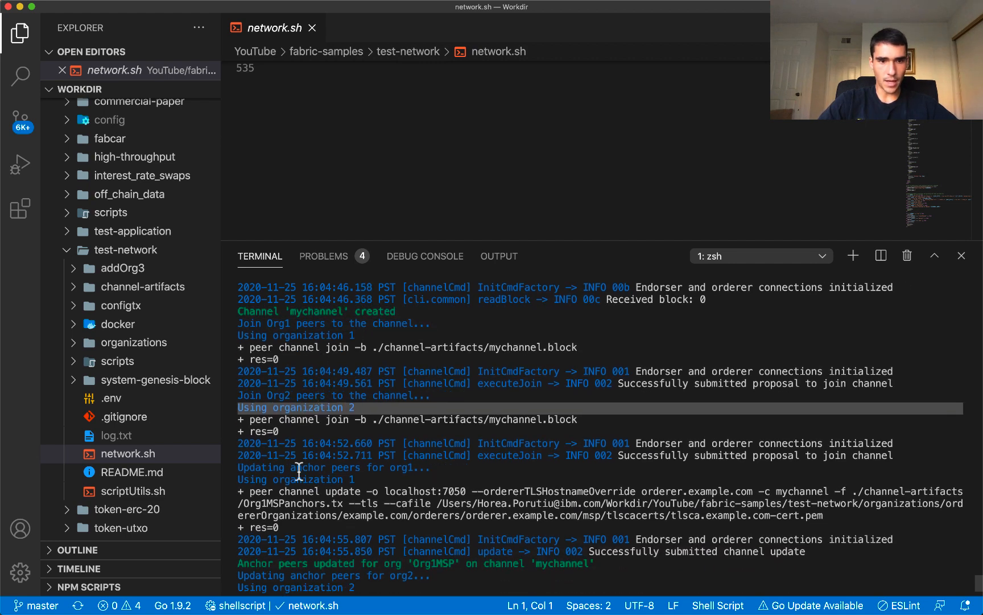
pyautogui.scroll(-3)
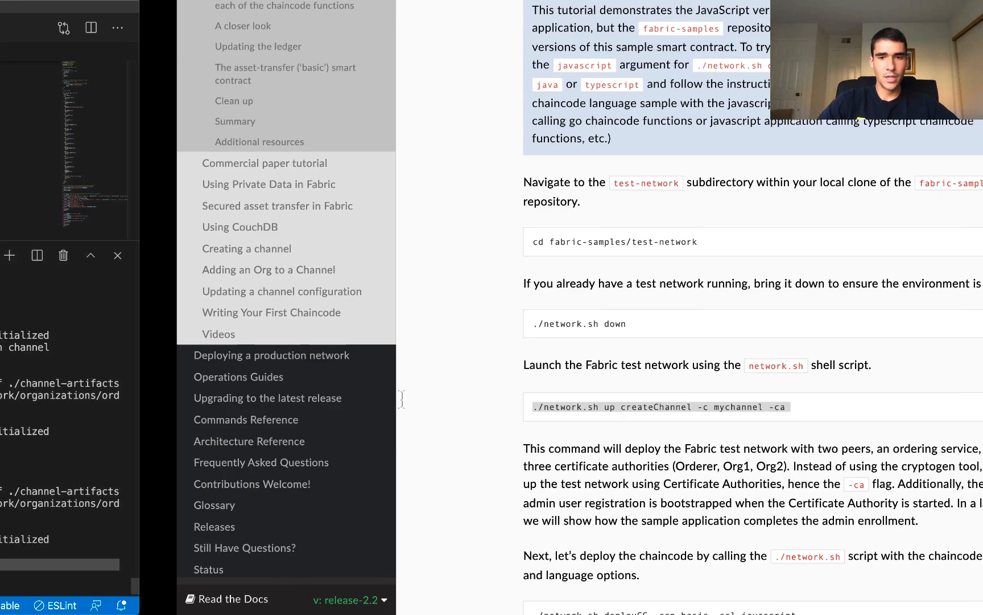
# - Select the './network.sh deployCC' command for the basic JavaScript chaincode in the tutorial
pyautogui.scroll(-3)
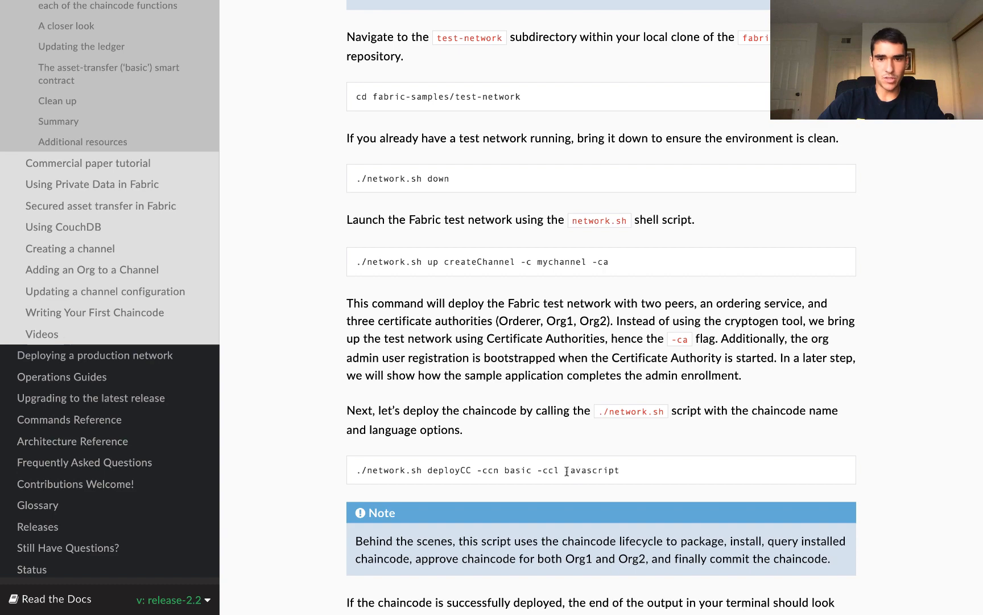
pyautogui.tripleClick(482, 470)
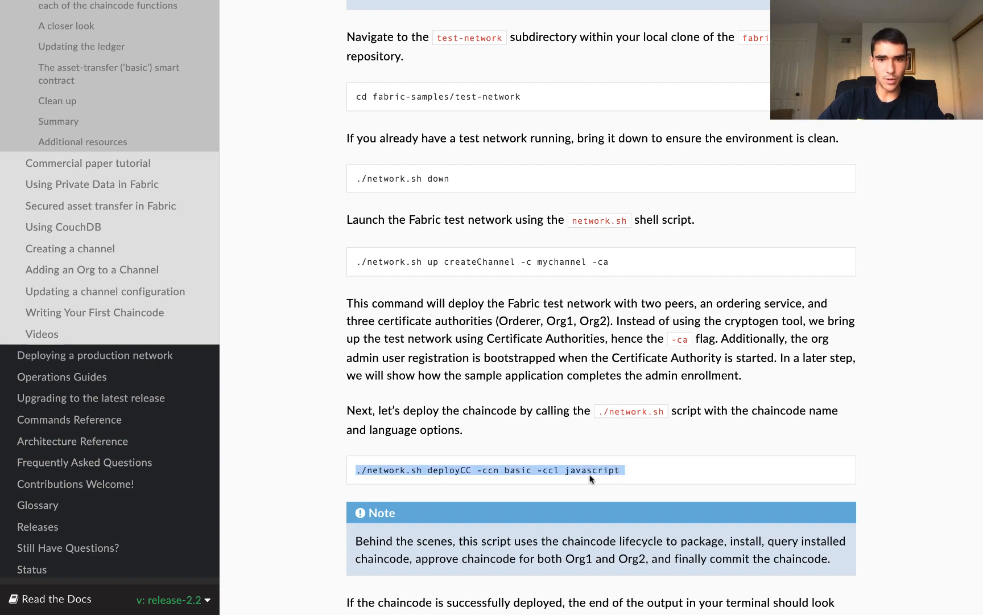